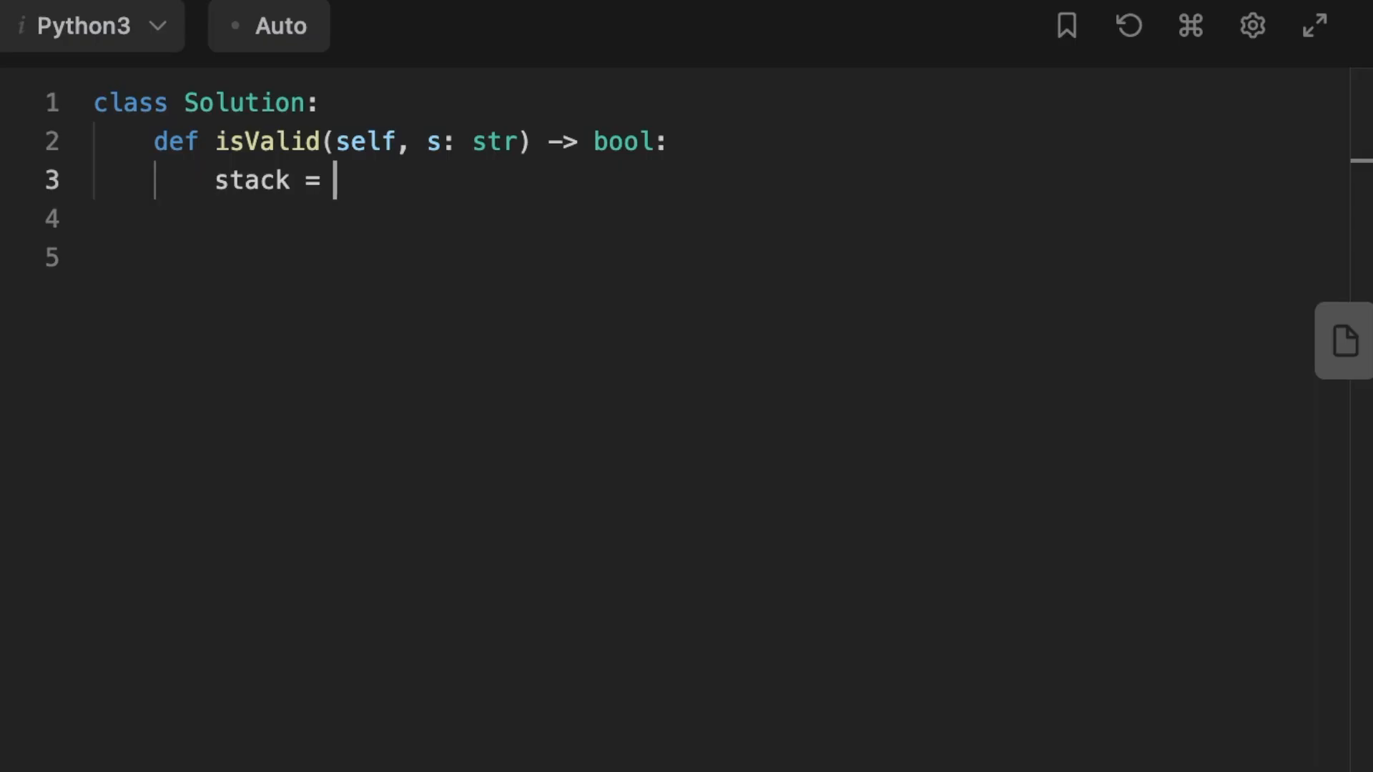
pyautogui.write('[]')
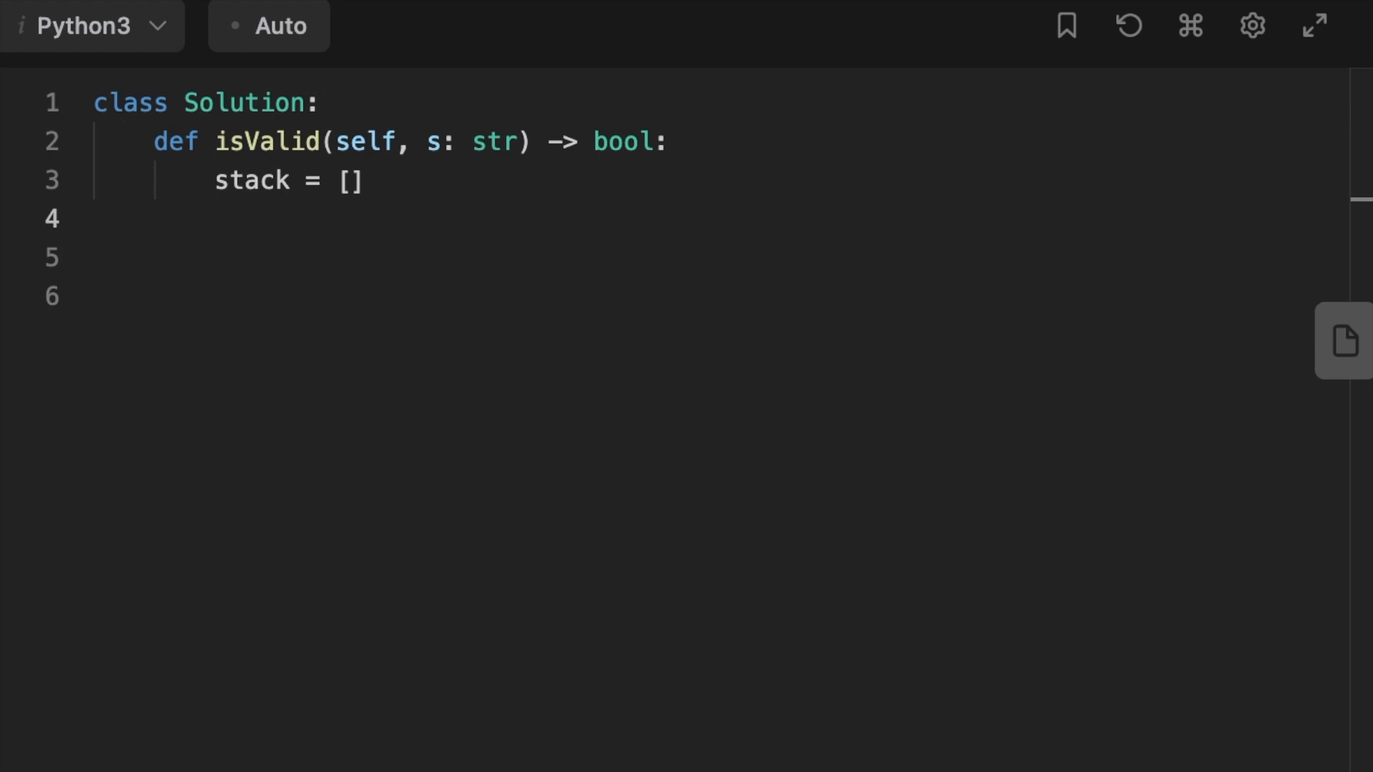
pyautogui.write('dict =')
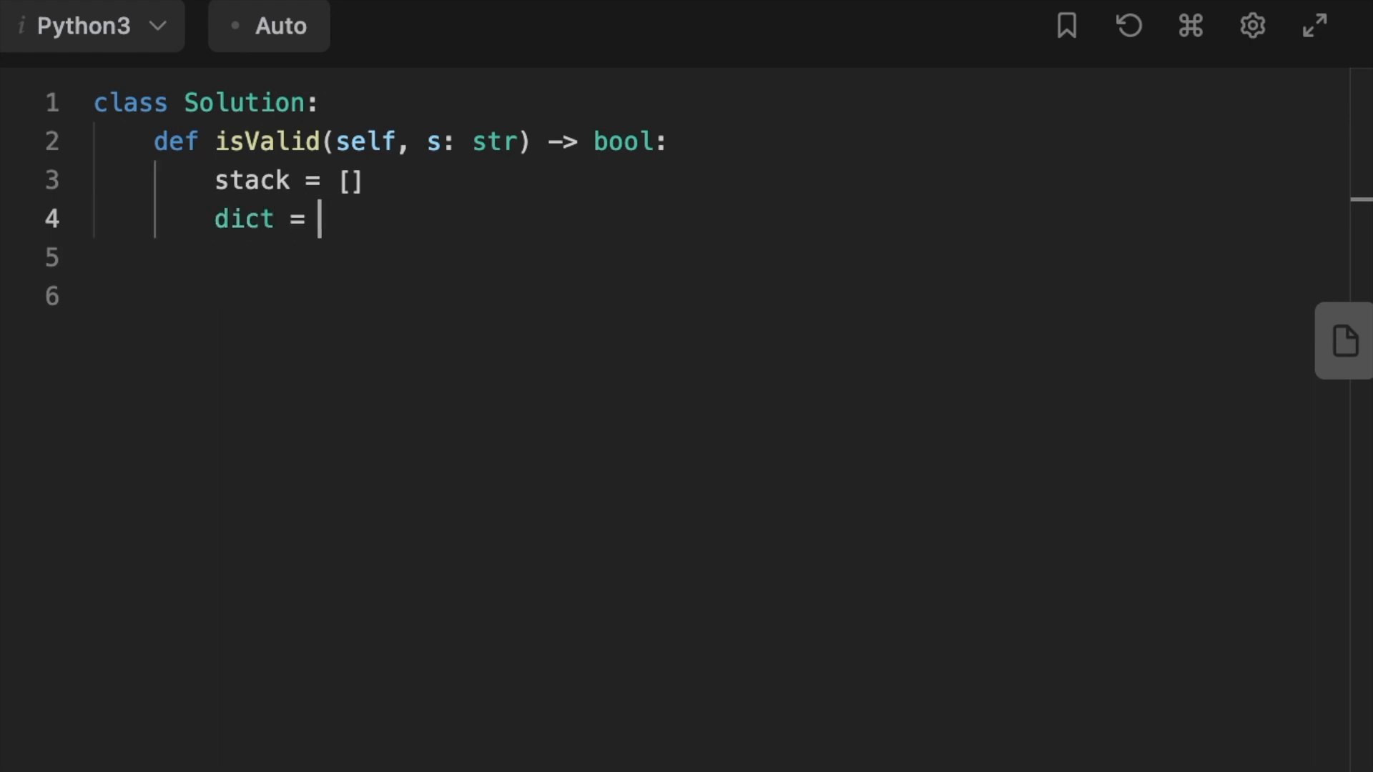
pyautogui.write('{}')
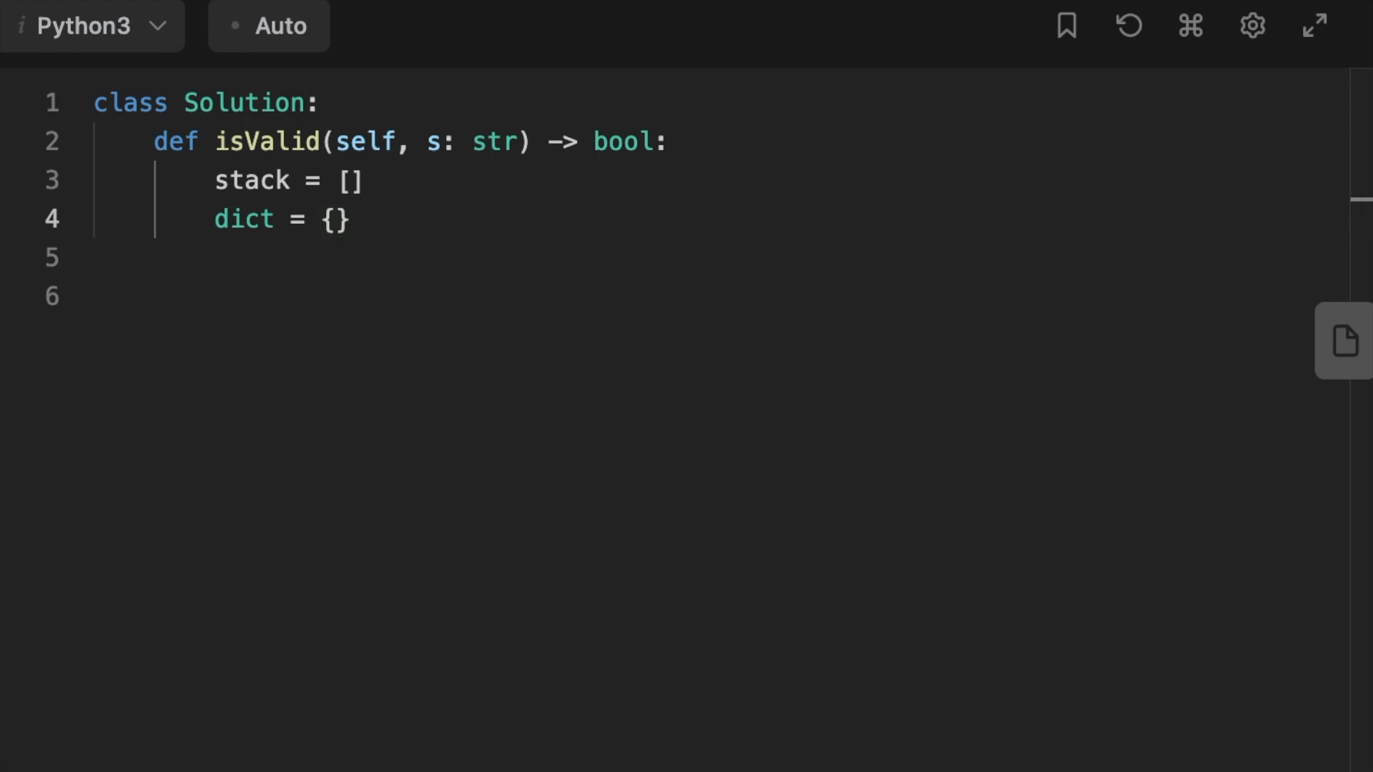
pyautogui.write("'(':')', '{':'}', '[': ']'}")
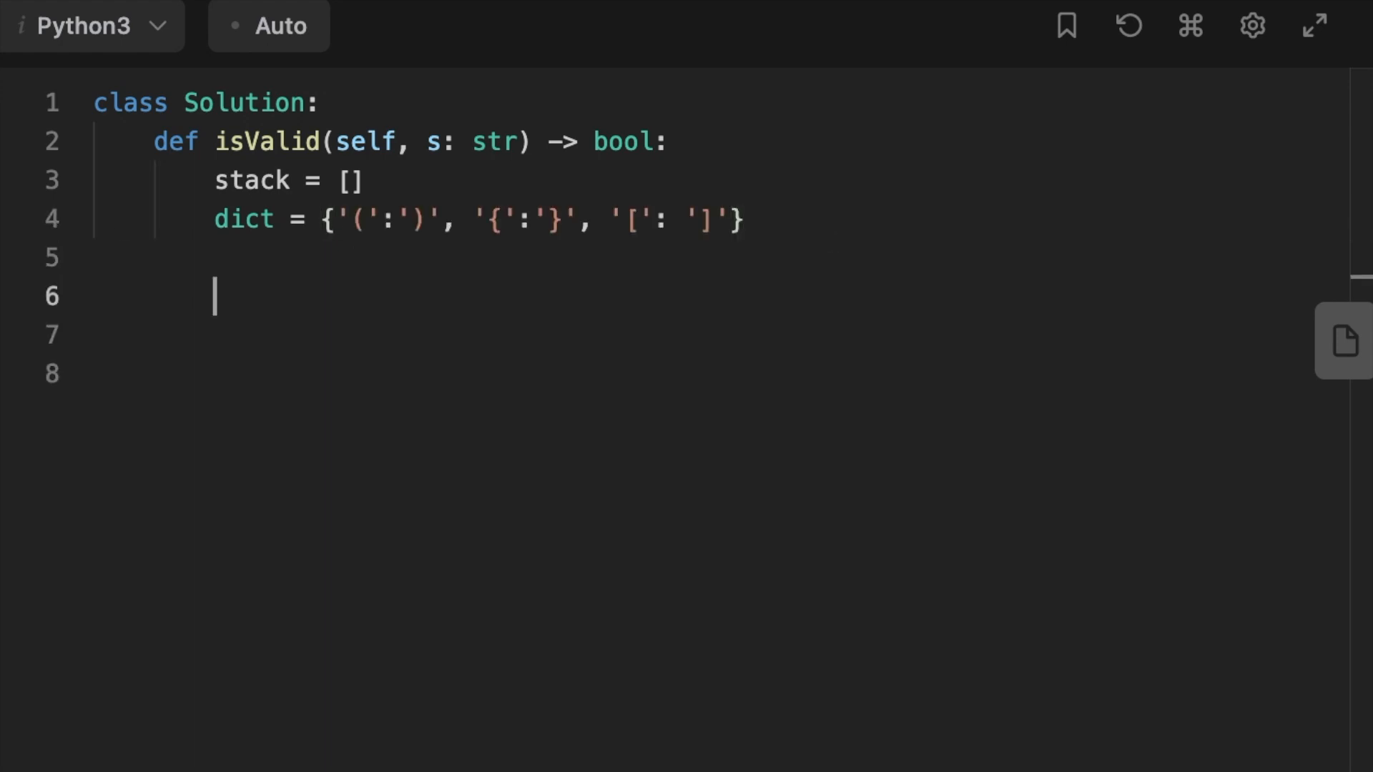
pyautogui.write('for char i')
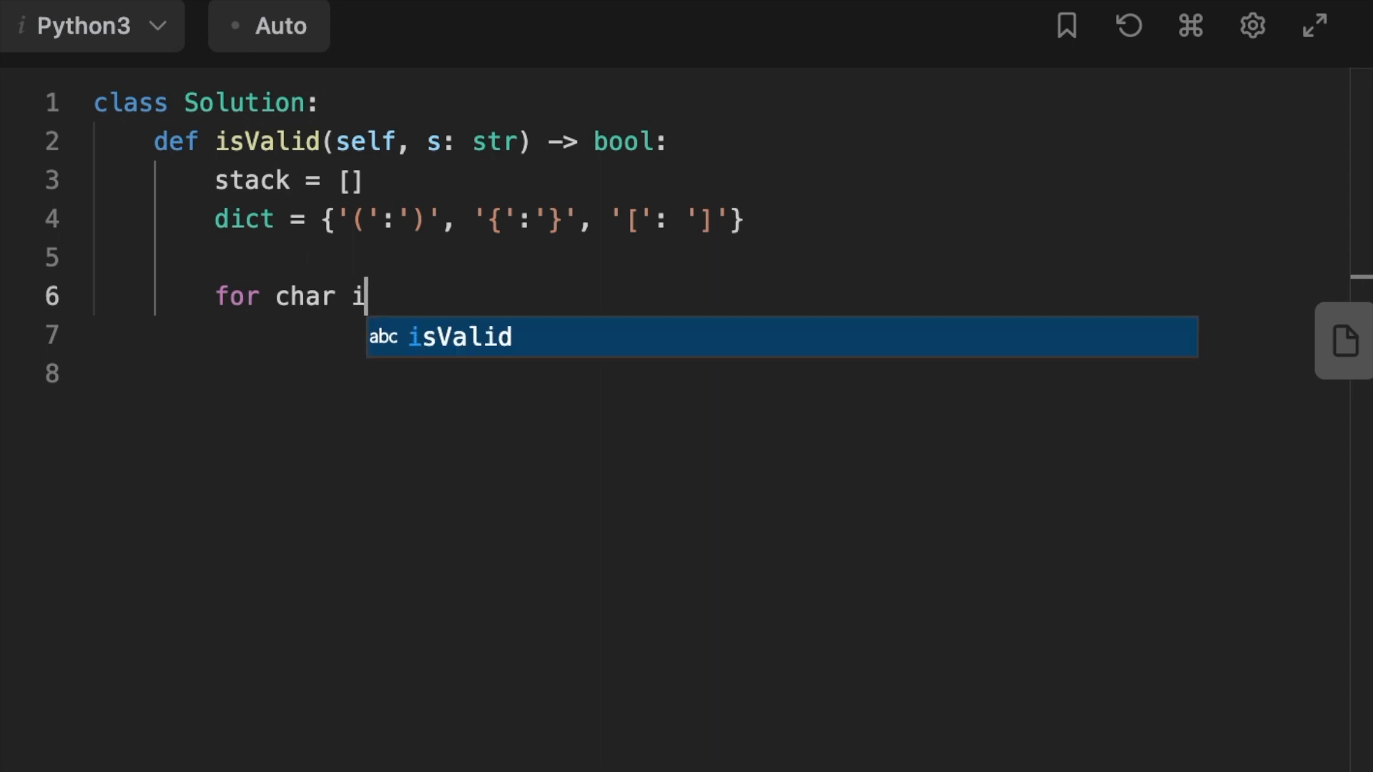
pyautogui.write('n s:')
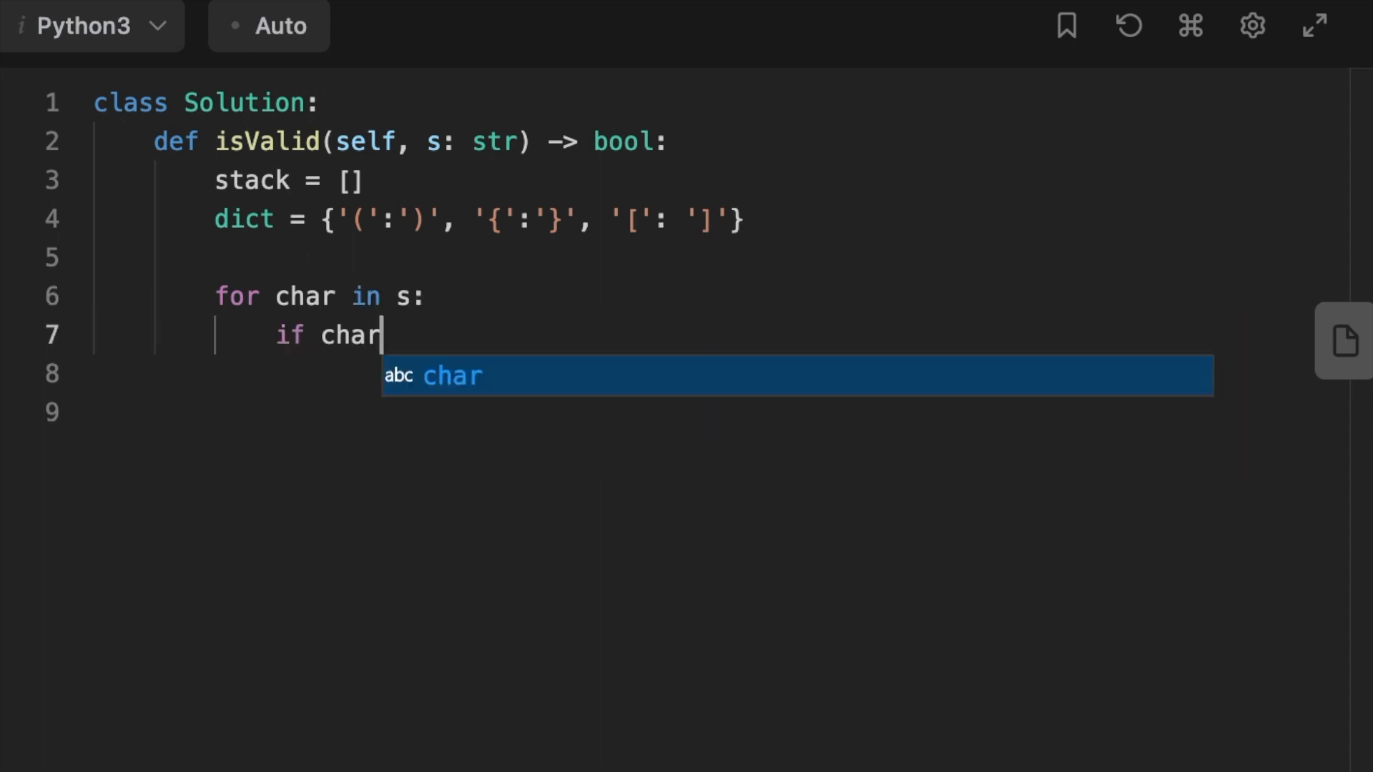
pyautogui.write('in dict:')
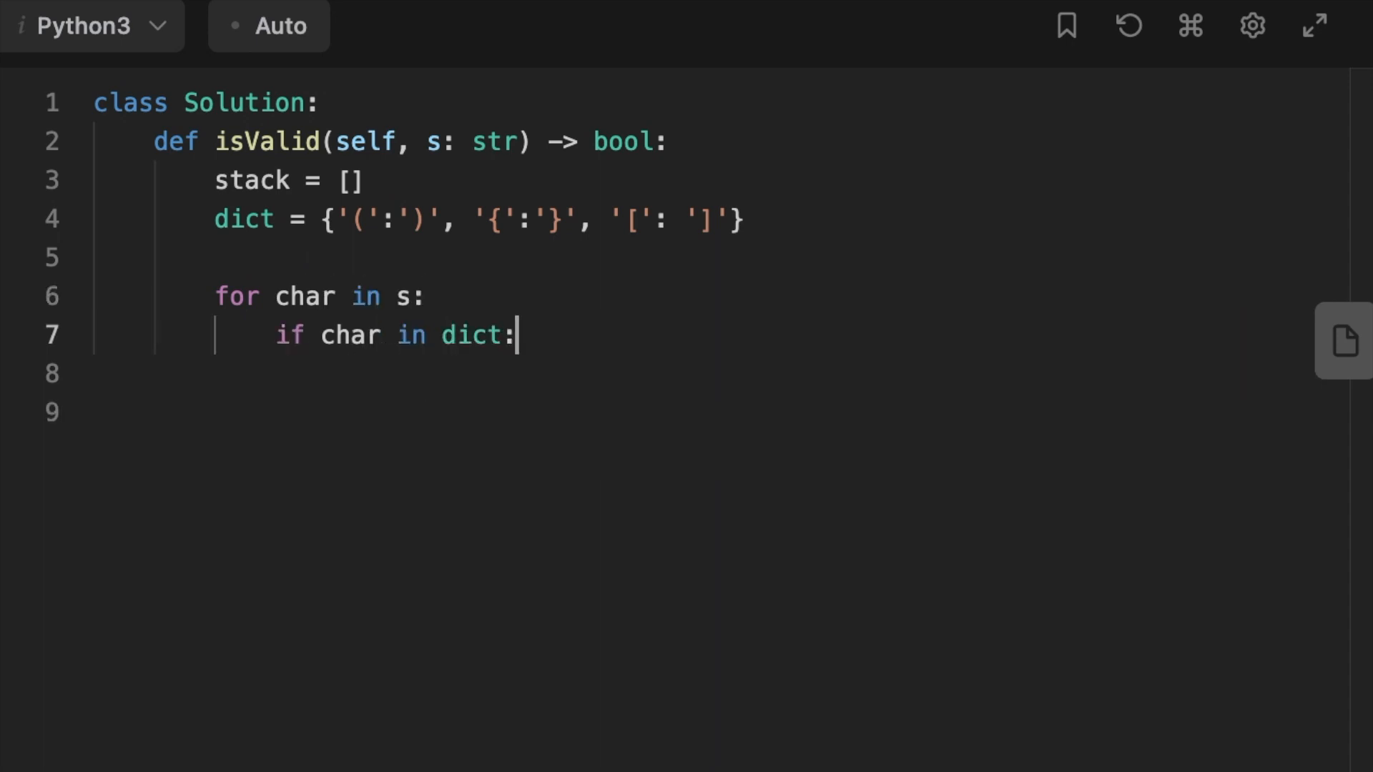
pyautogui.write('stack.appen')
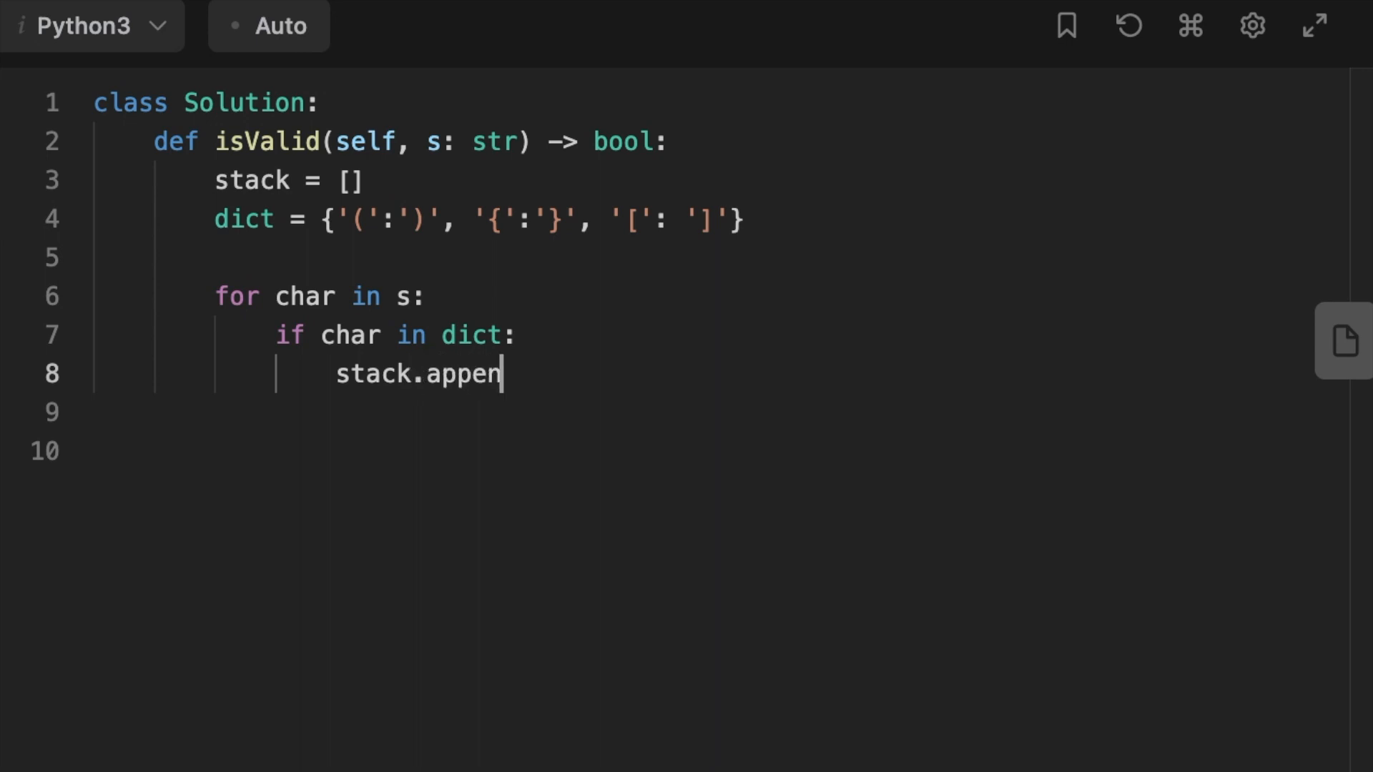
pyautogui.write('d(char')
pyautogui.click(701, 413)
pyautogui.write('elif not')
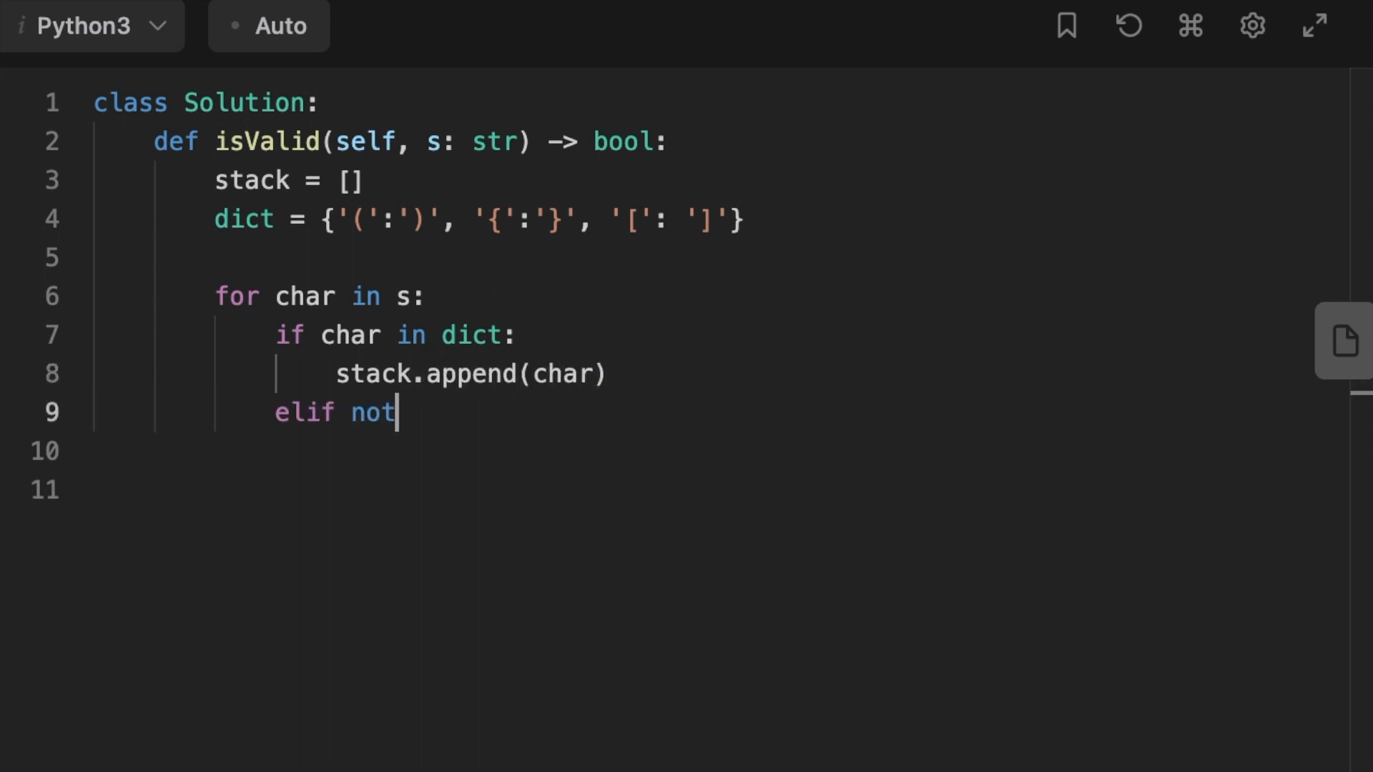
pyautogui.write('stack')
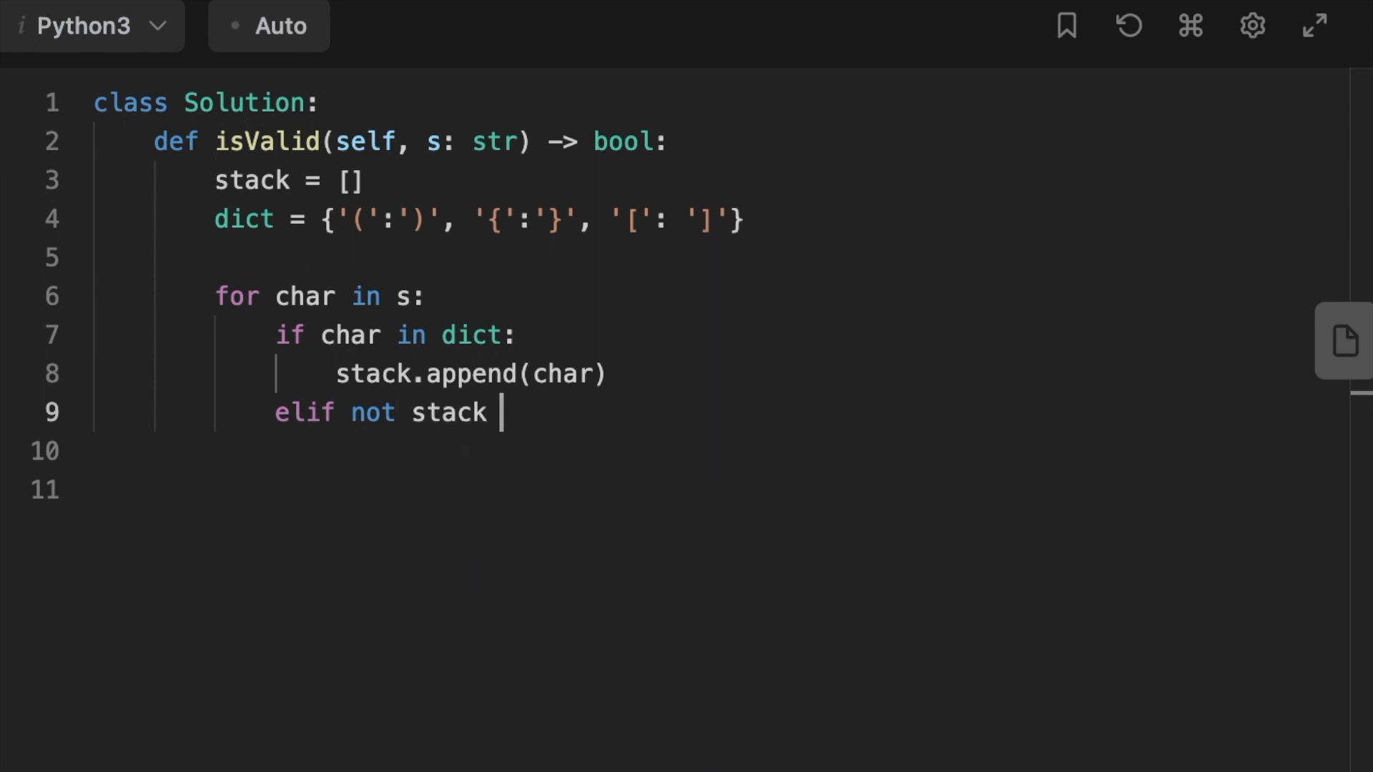
pyautogui.write('or dict')
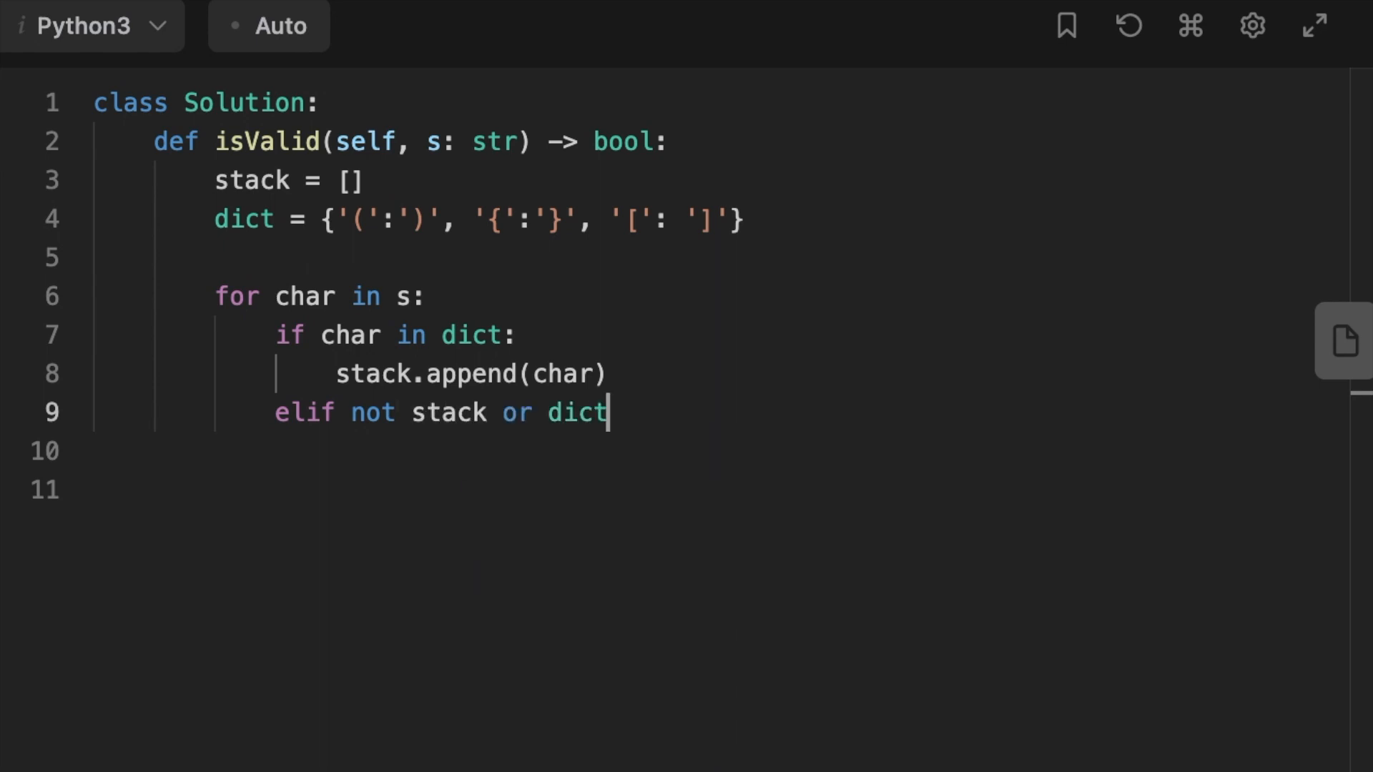
pyautogui.write('[stack.')
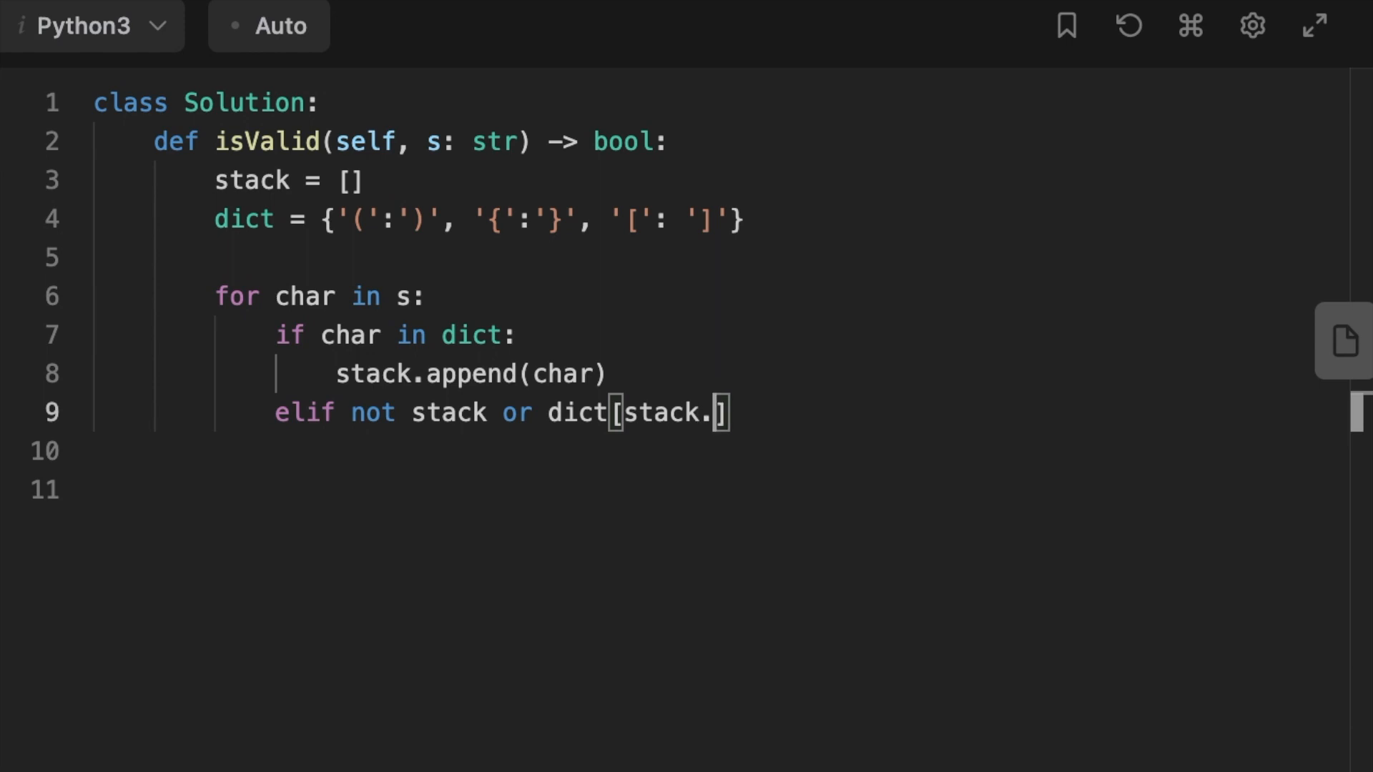
pyautogui.write('pop()')
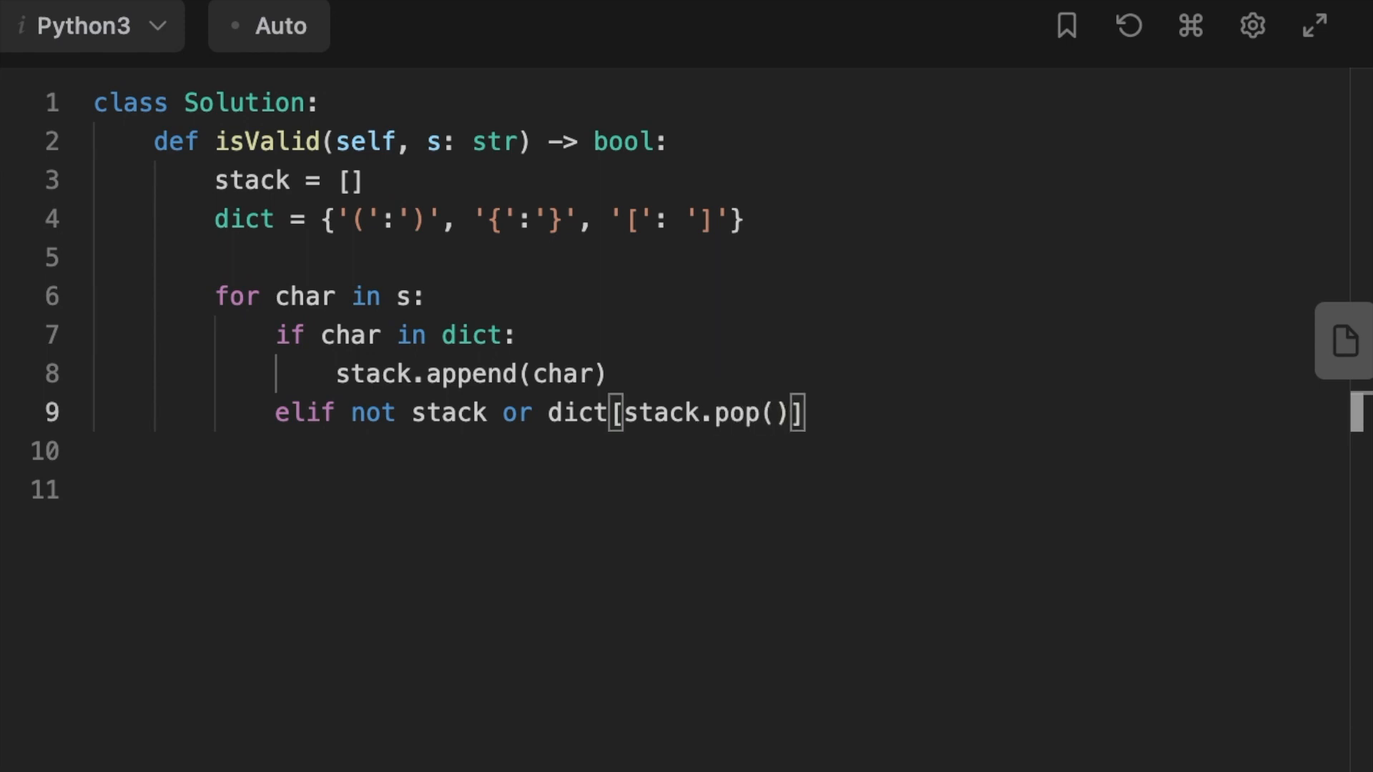
pyautogui.write('!=')
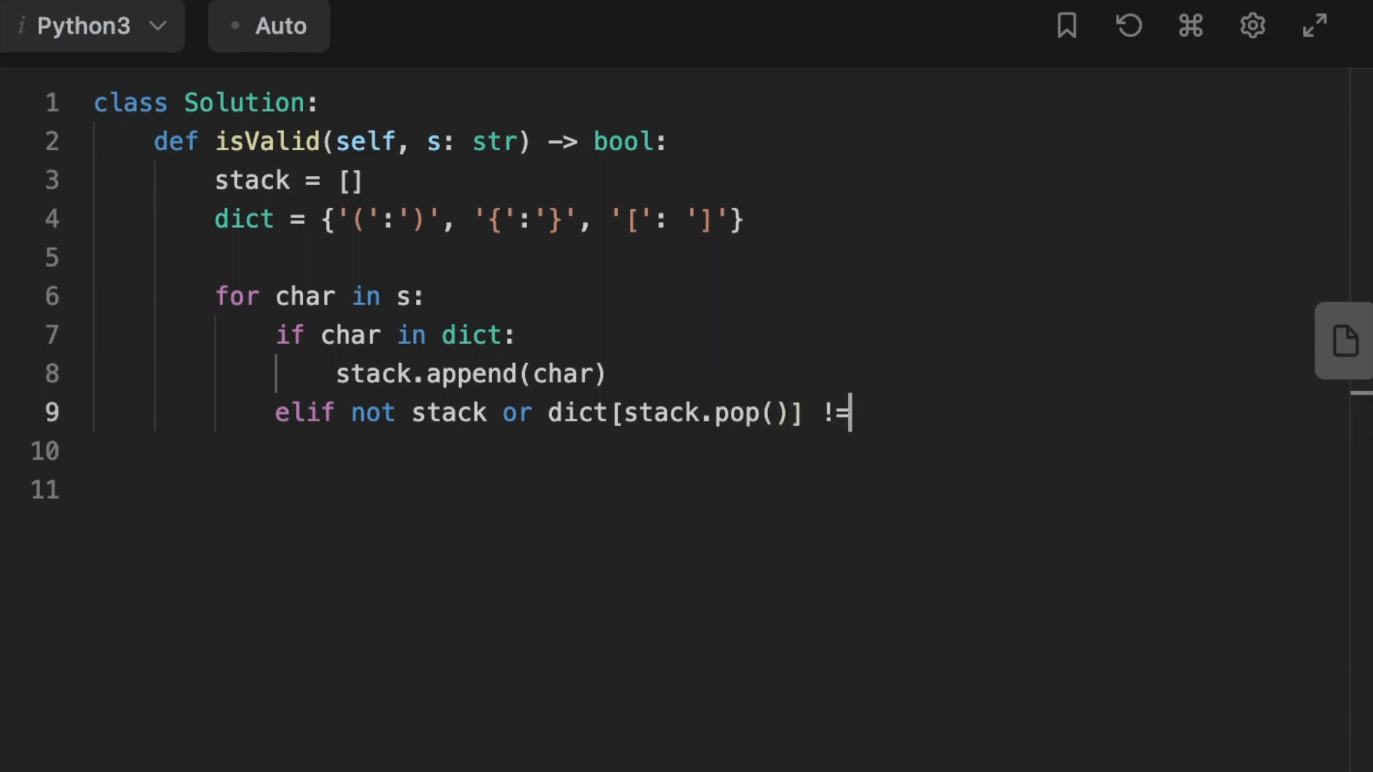
pyautogui.write('char:')
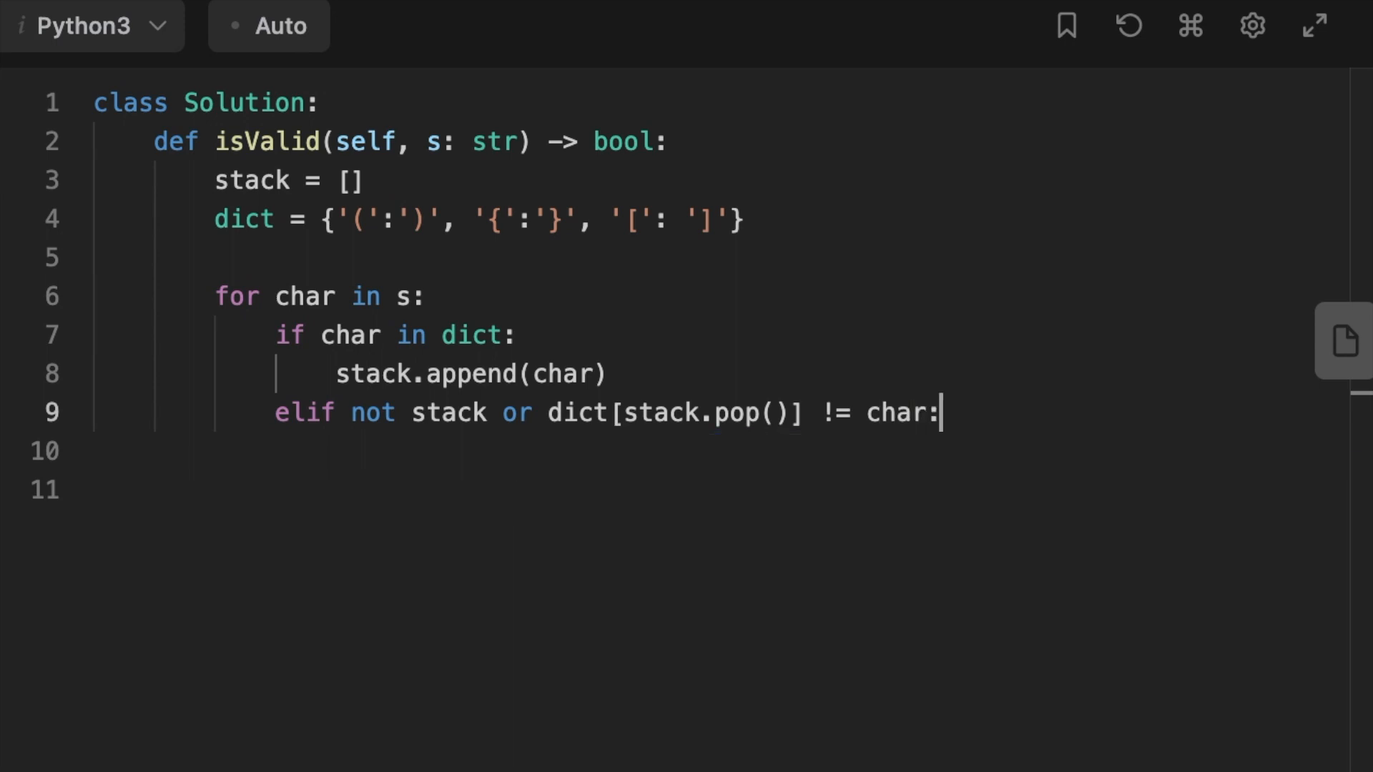
pyautogui.write('return False')
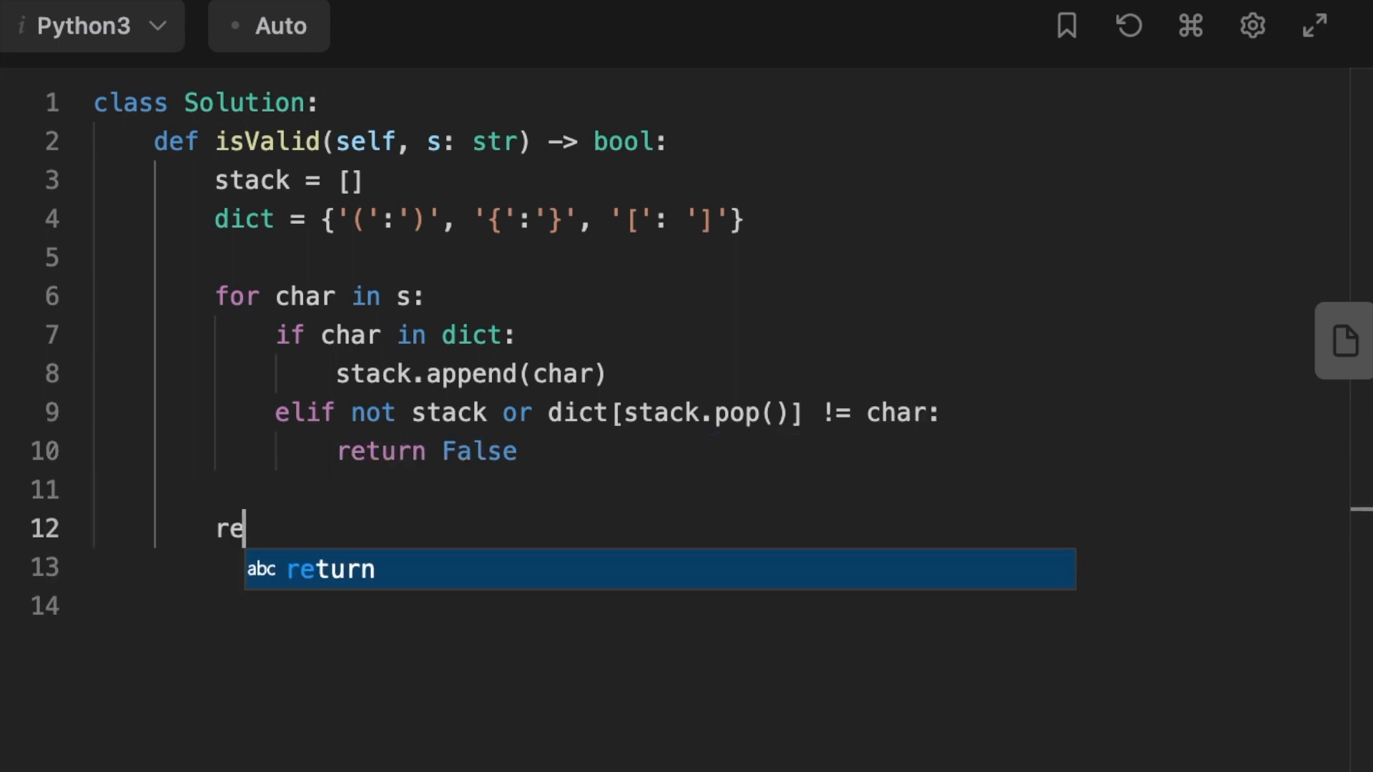
pyautogui.write('turn len(s)')
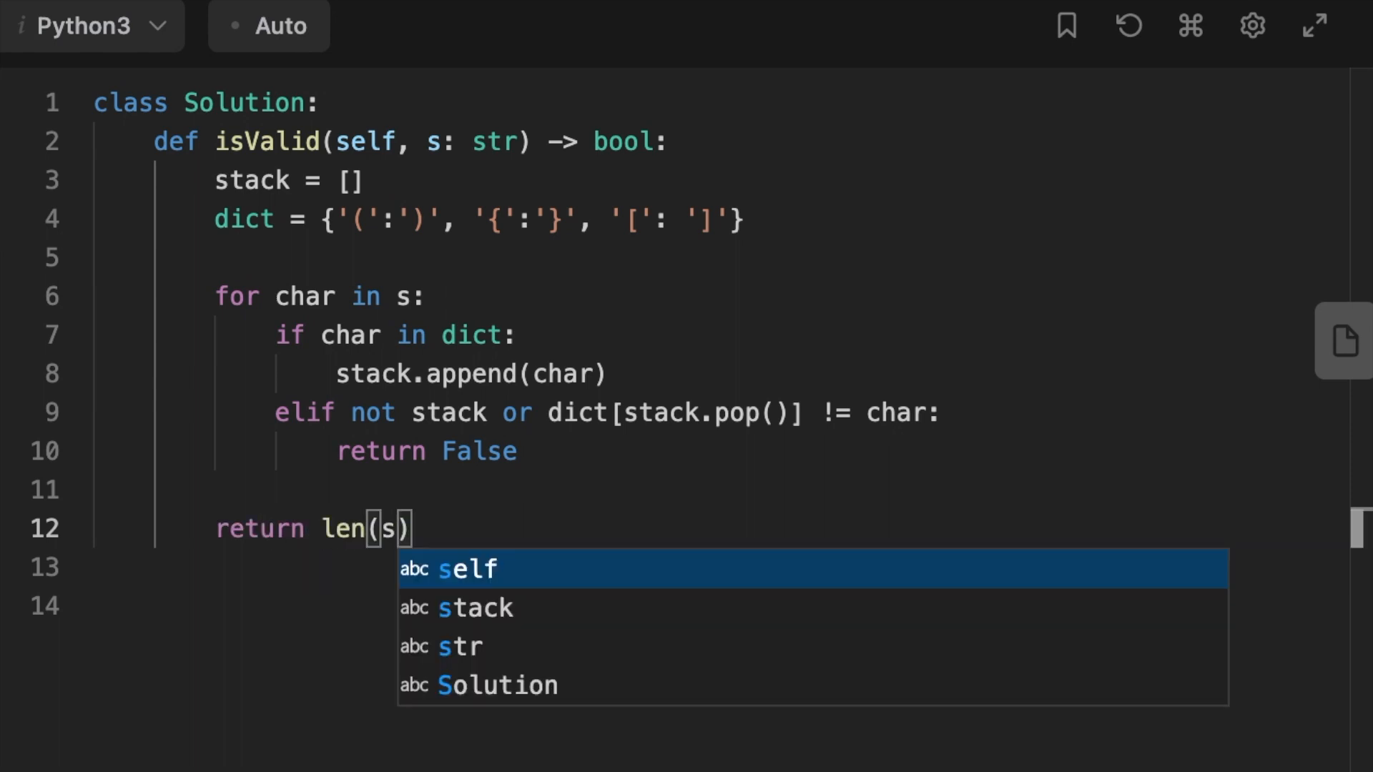
pyautogui.write('stack) == 0')
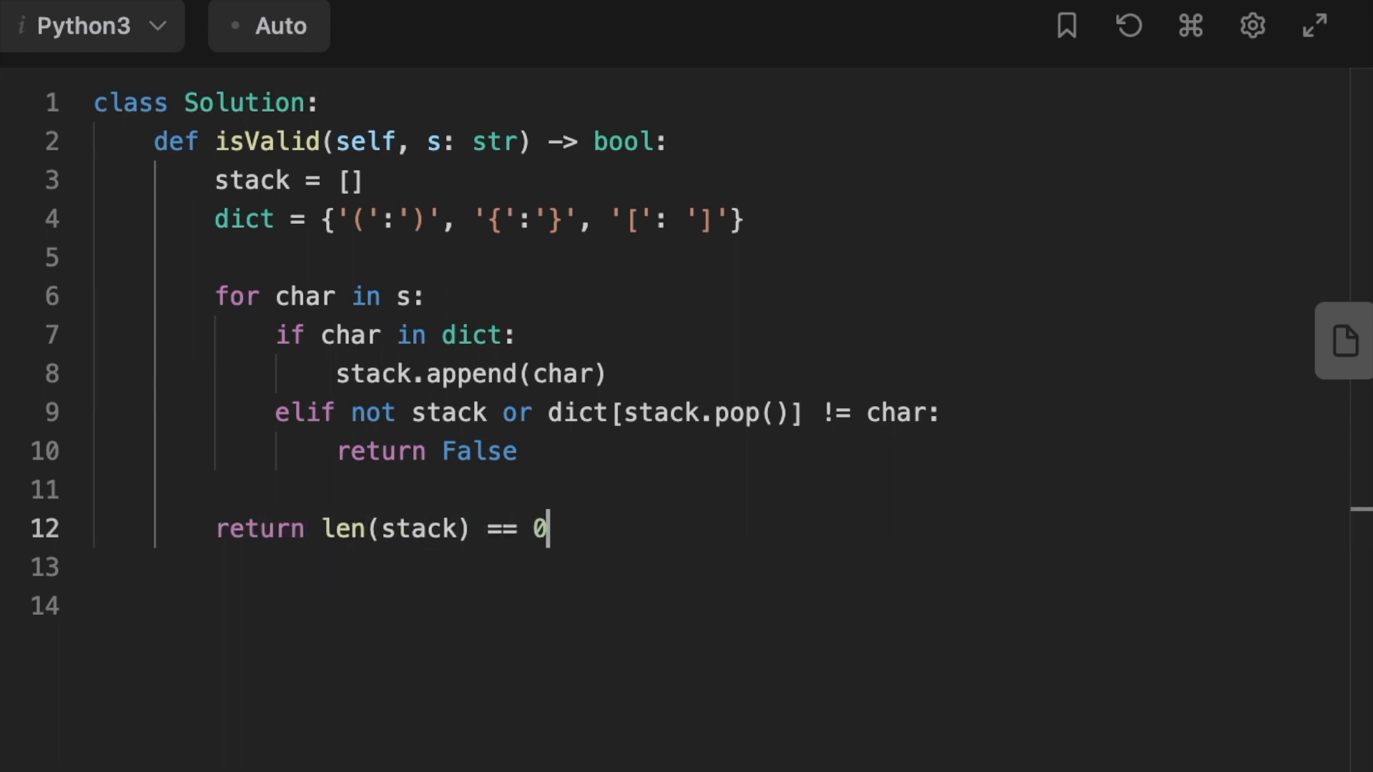